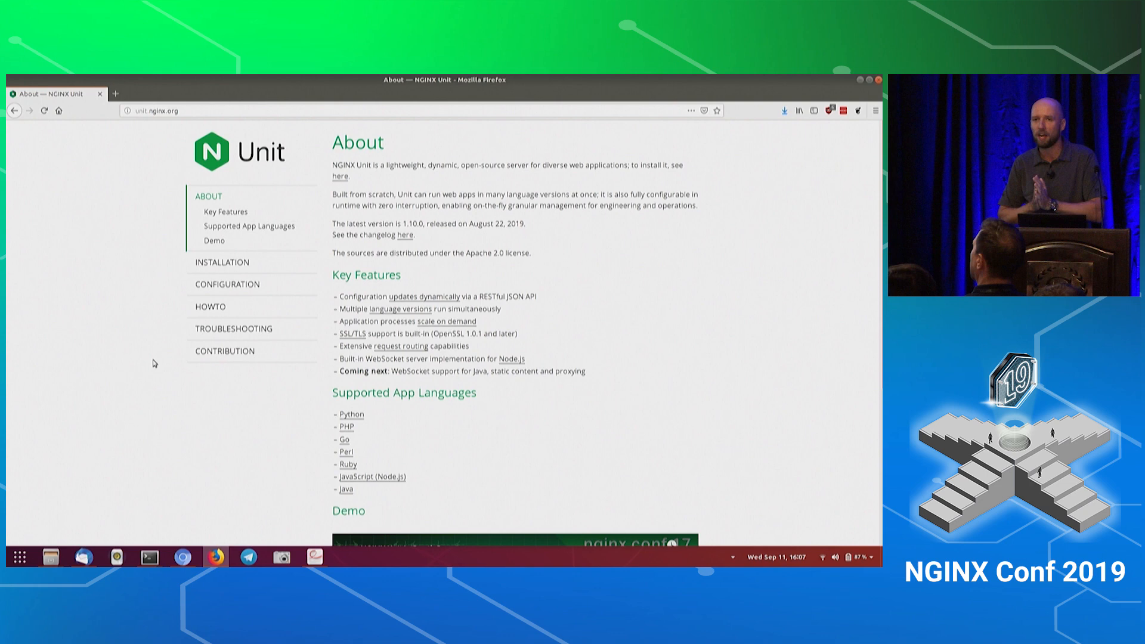
# - Switch to Chromium to present the NGINX and Unit architecture diagram
pyautogui.click(182, 557)
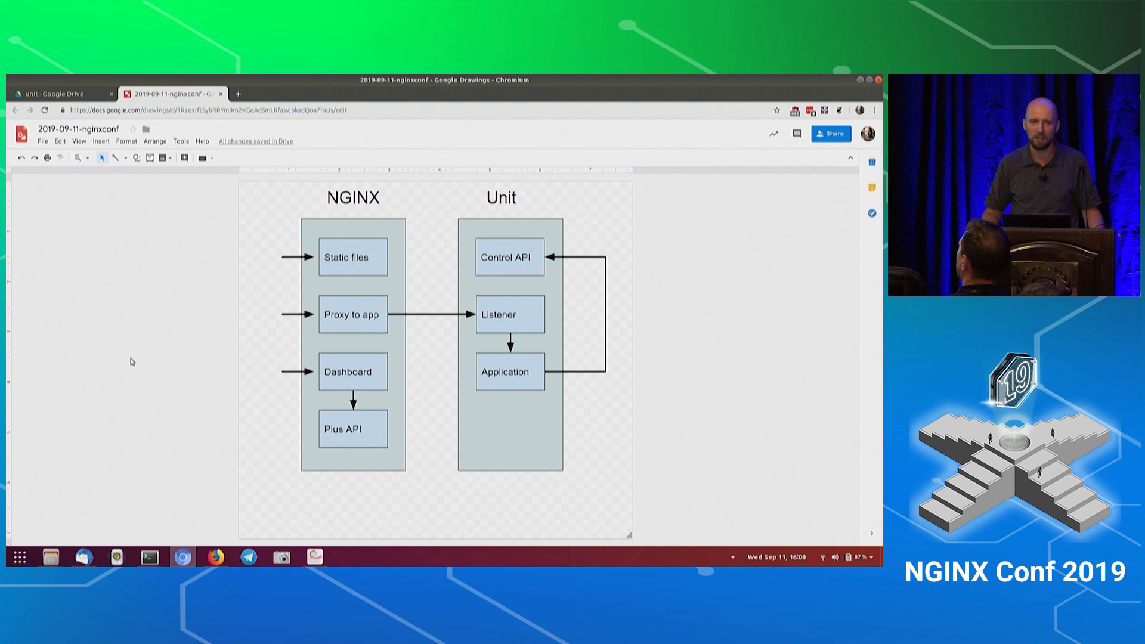
# - Open app/start.json in vim from /var/www in the server terminal
pyautogui.click(150, 556)
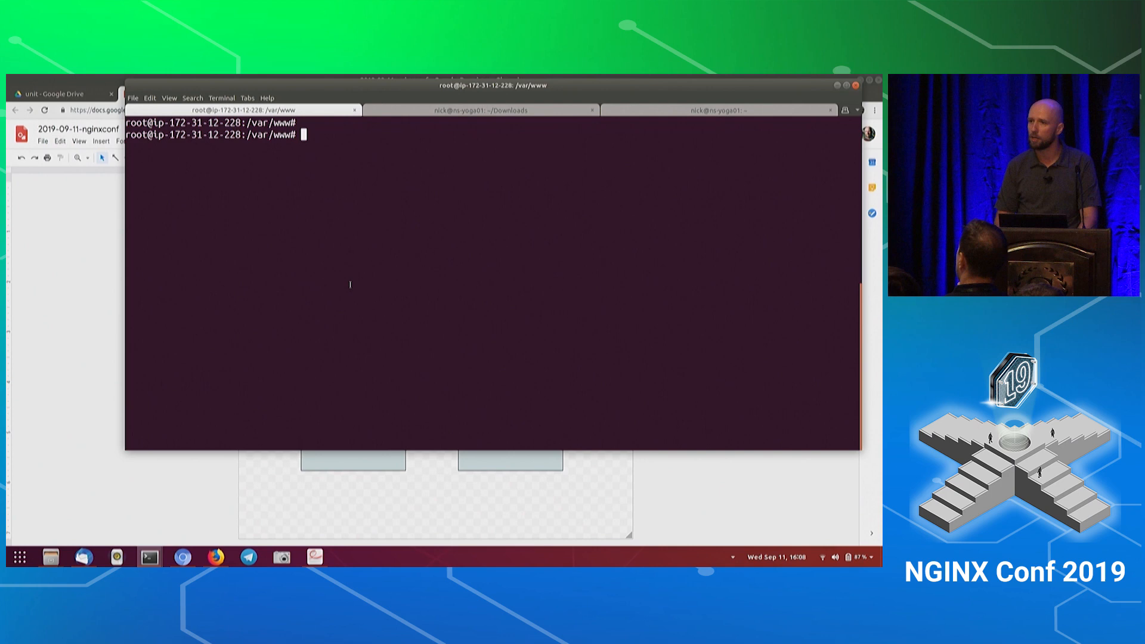
pyautogui.write('vim')
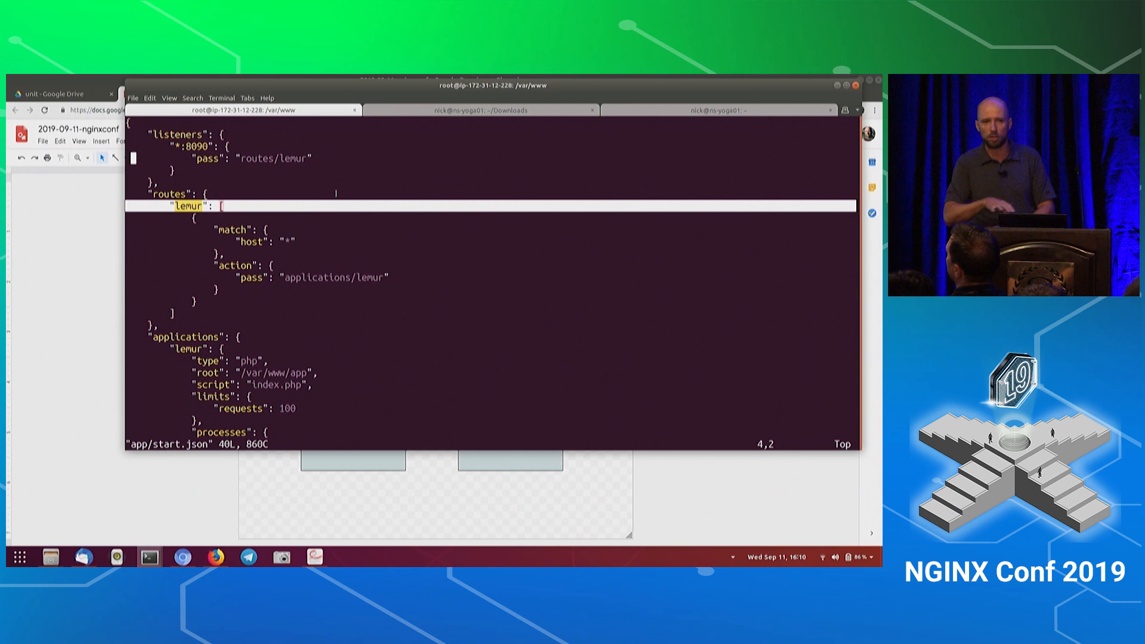
pyautogui.press('Down')
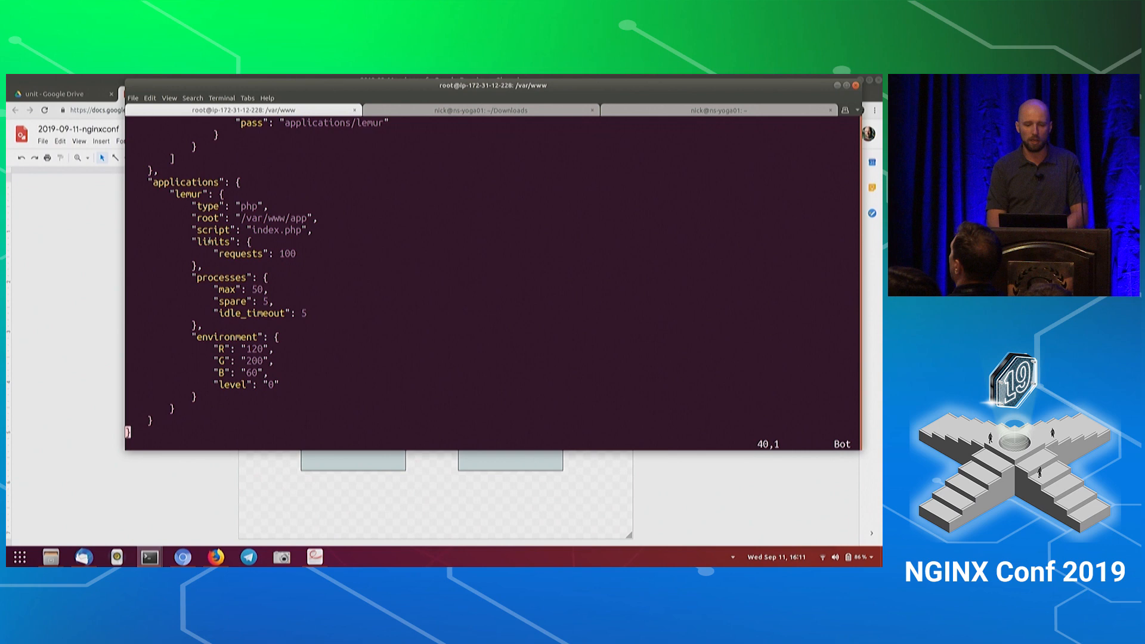
pyautogui.doubleClick(273, 218)
pyautogui.write('curl')
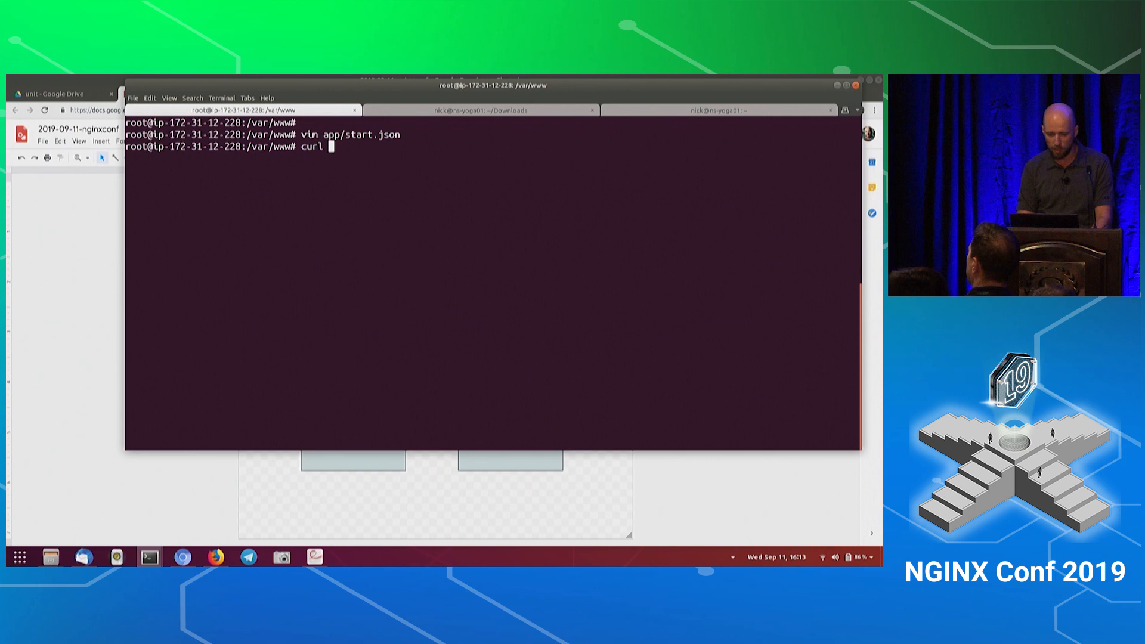
# - Curl 127.1:8060 and its /config to show Unit's empty listeners, applications and routes
pyautogui.write('127.1:8060')
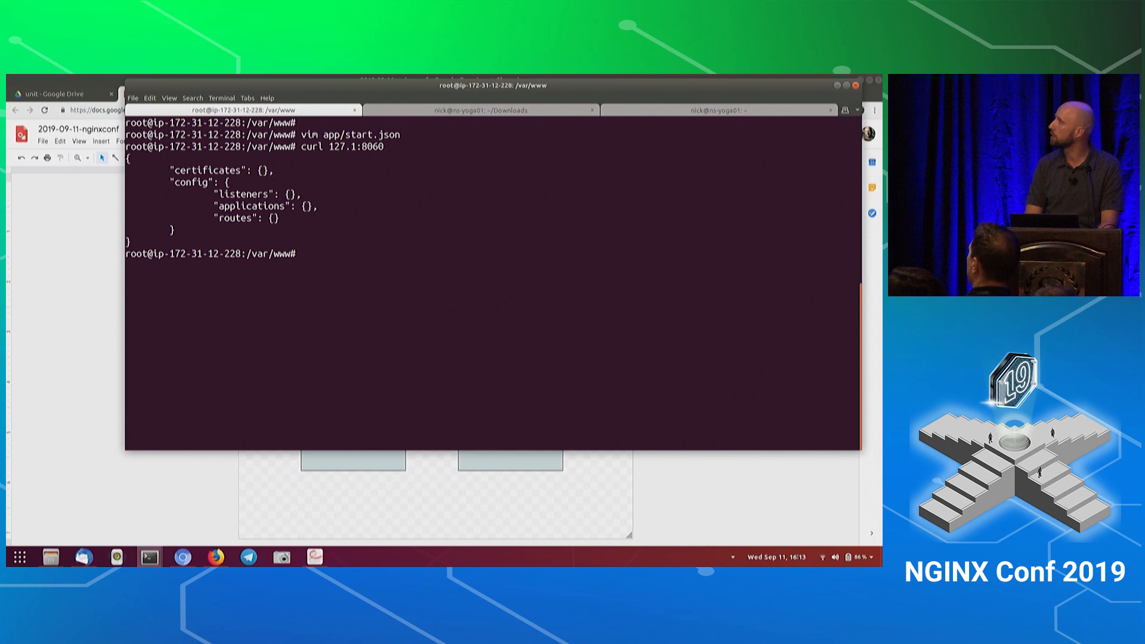
pyautogui.write('curl 127.1:8060/config')
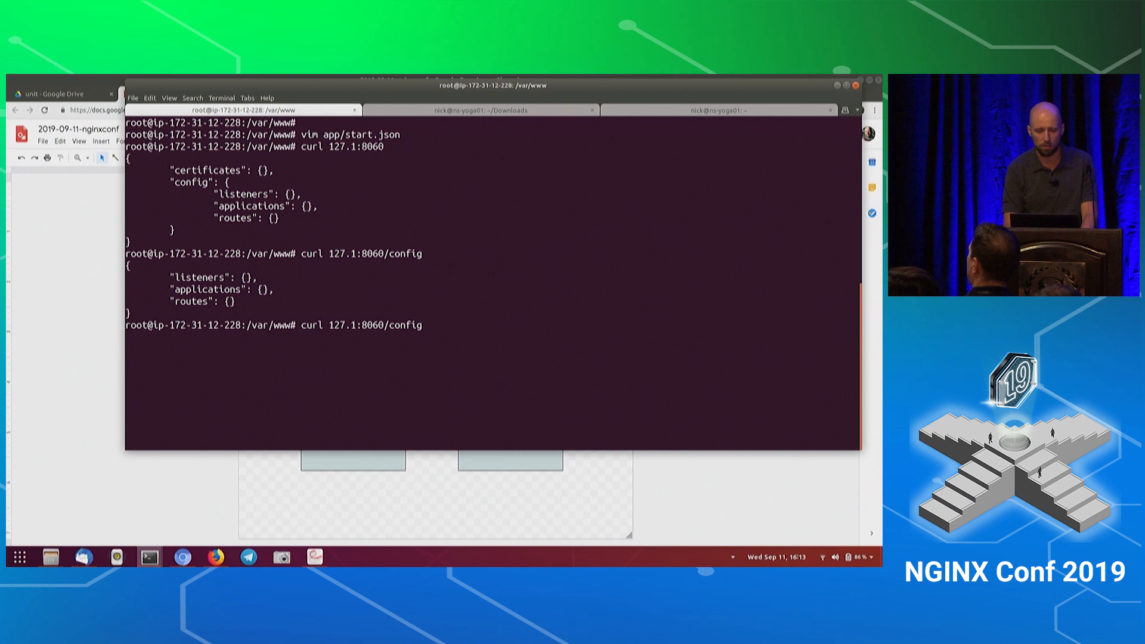
pyautogui.write('-X PUT -d @')
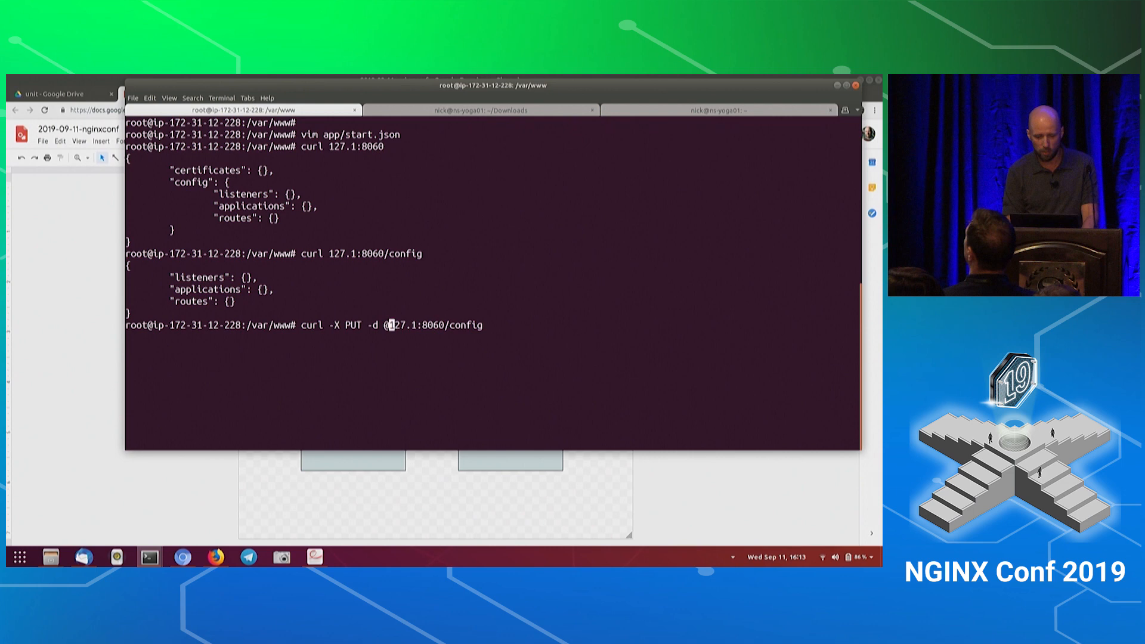
pyautogui.write('app/start.json')
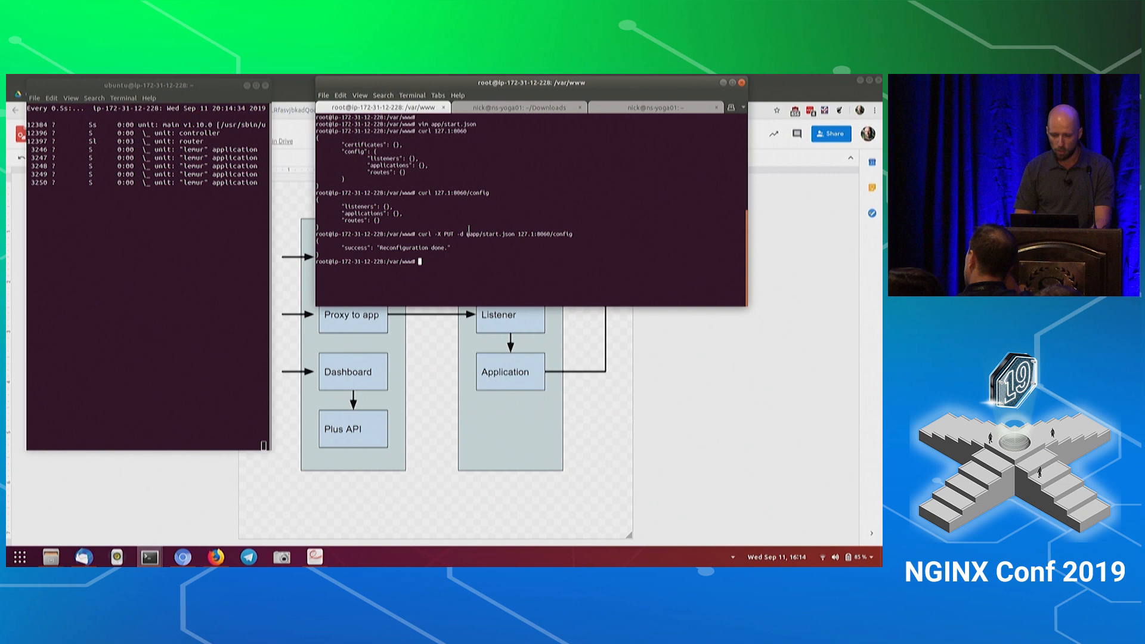
# - Start a curl query of 127.1:8060/config/applications to check the loaded lemur app
pyautogui.write('curl 127.1:8060/config/applications/!')
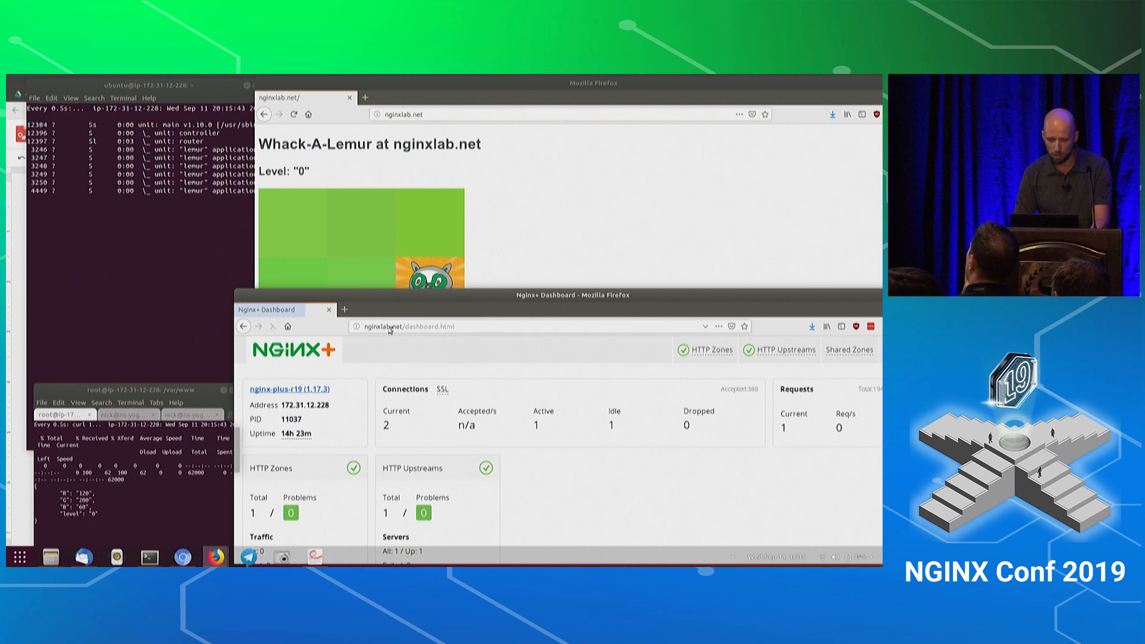
# - Focus the NGINX Plus dashboard window beside the level 0 Whack-A-Lemur game
pyautogui.click(784, 350)
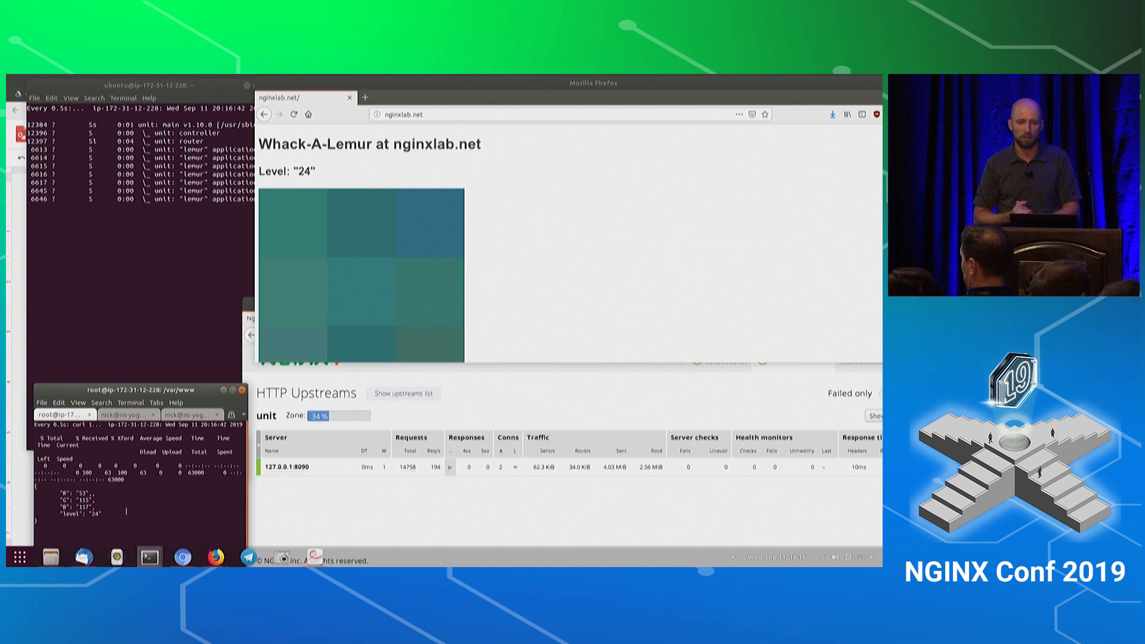
# - Raise the Whack-A-Lemur game window, now at level 24
pyautogui.click(378, 232)
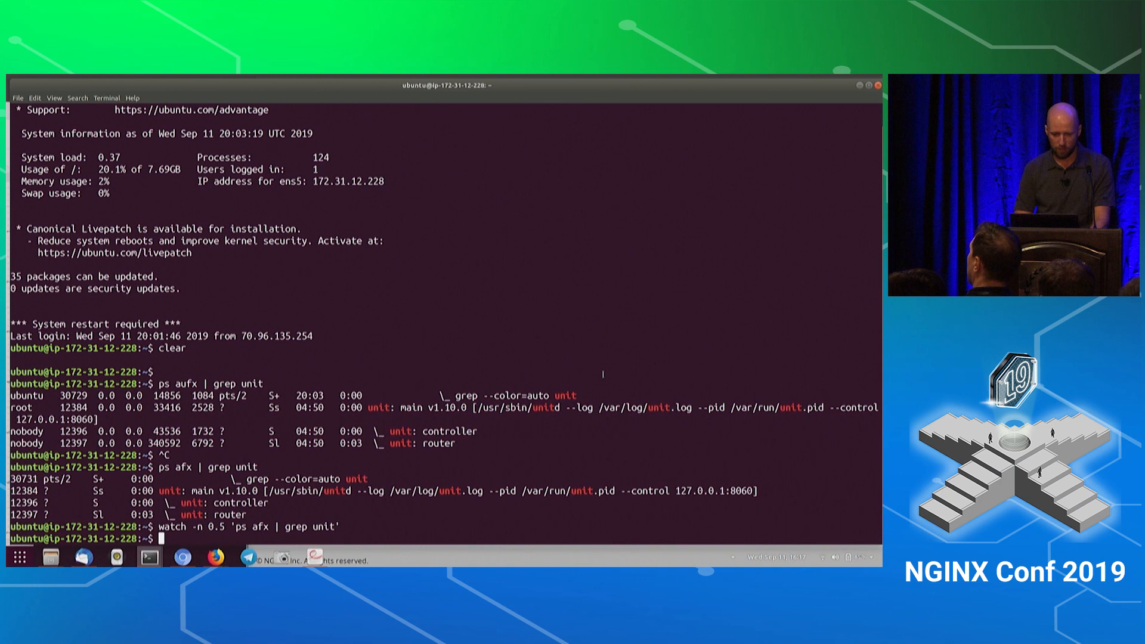
# - View /var/www/app/index.php and /var/www/index.html in vim, quitting back to the shell
pyautogui.write('vim /var/www/app/index.php')
pyautogui.write('vim /var/www/index.html')
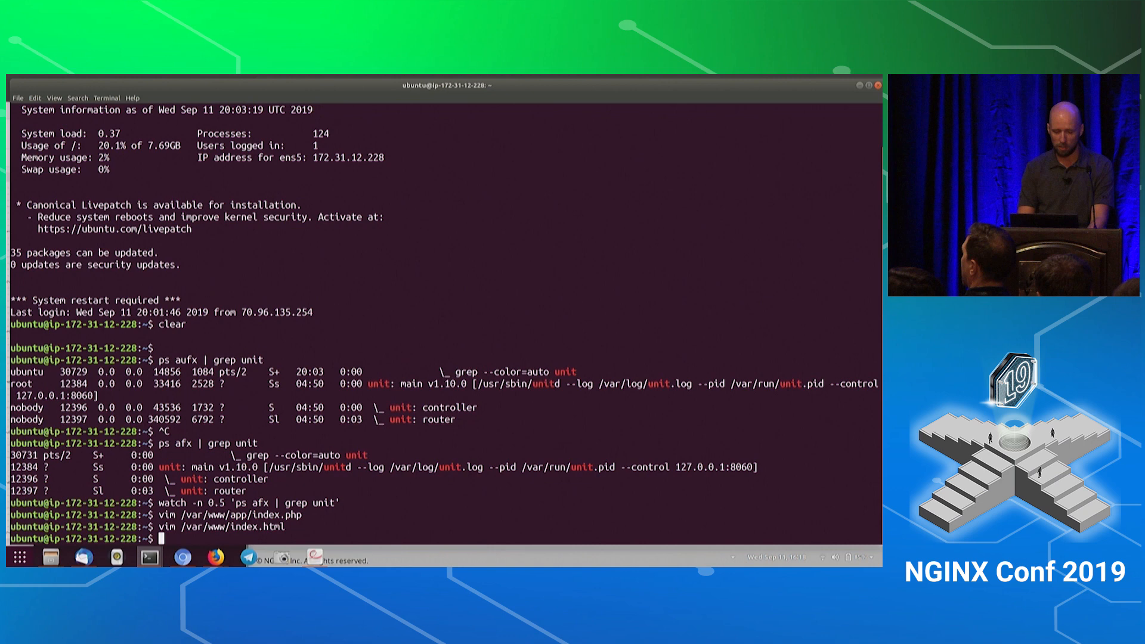
# - Show /etc/nginx/nginx.conf in vim, then switch back to Firefox
pyautogui.write('vim /etc/nginx/')
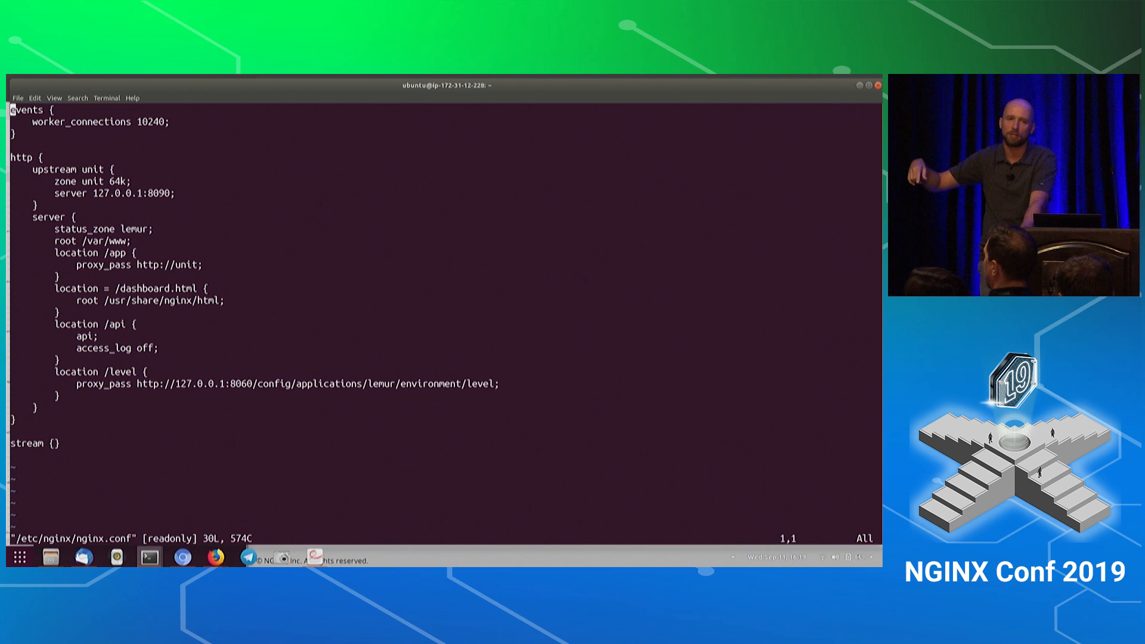
pyautogui.click(214, 557)
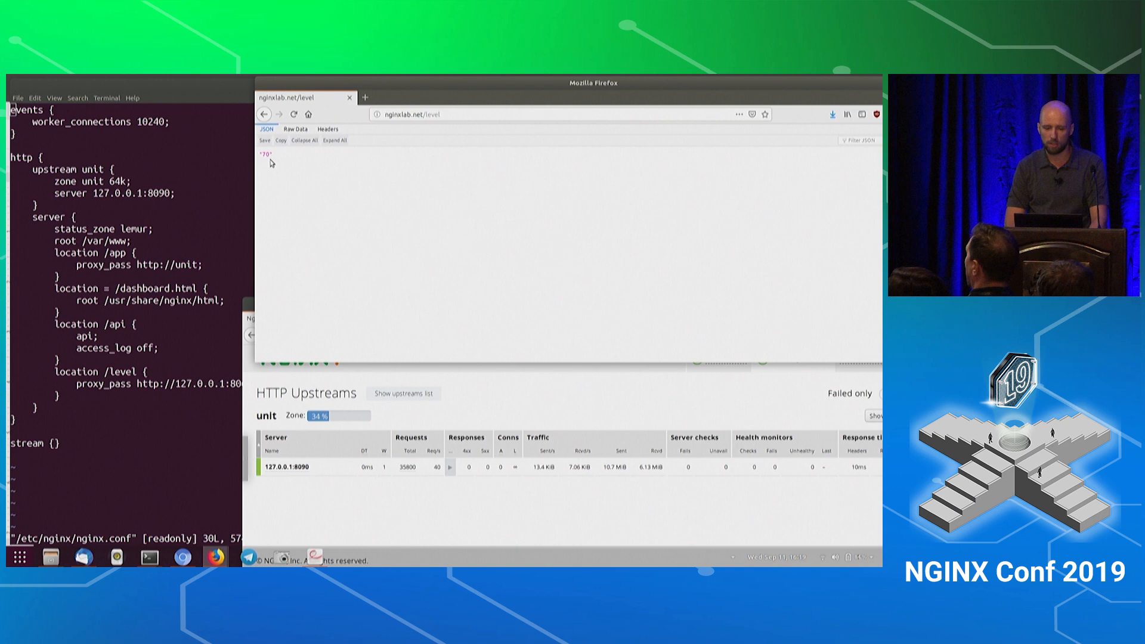
# - Go back from nginxlab.net/level (70) to the game, now at level 70
pyautogui.click(264, 114)
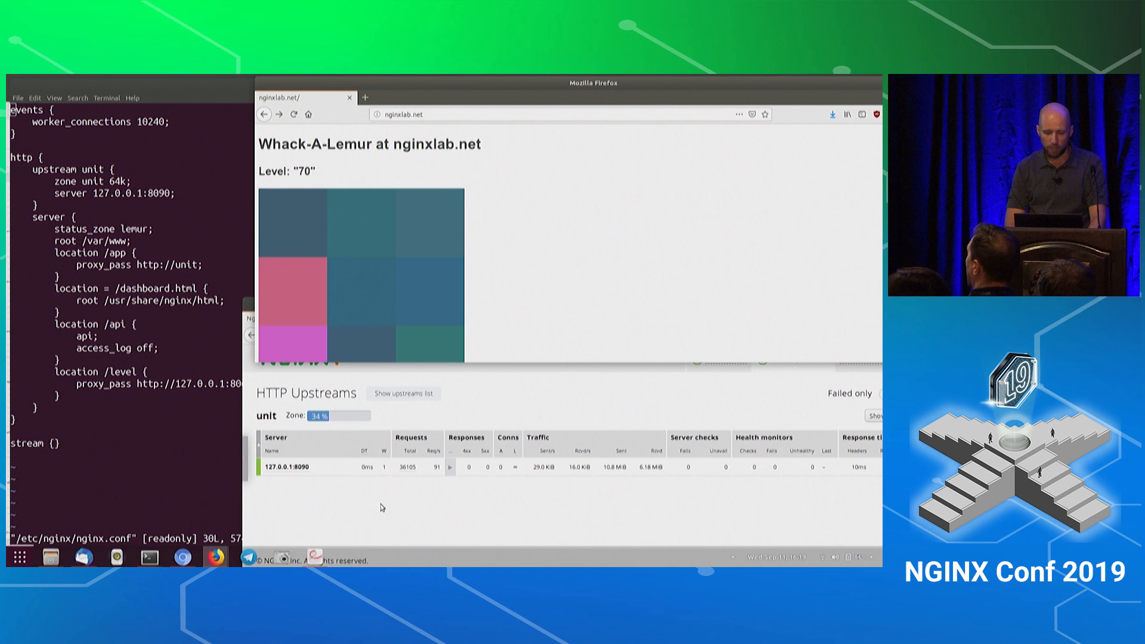